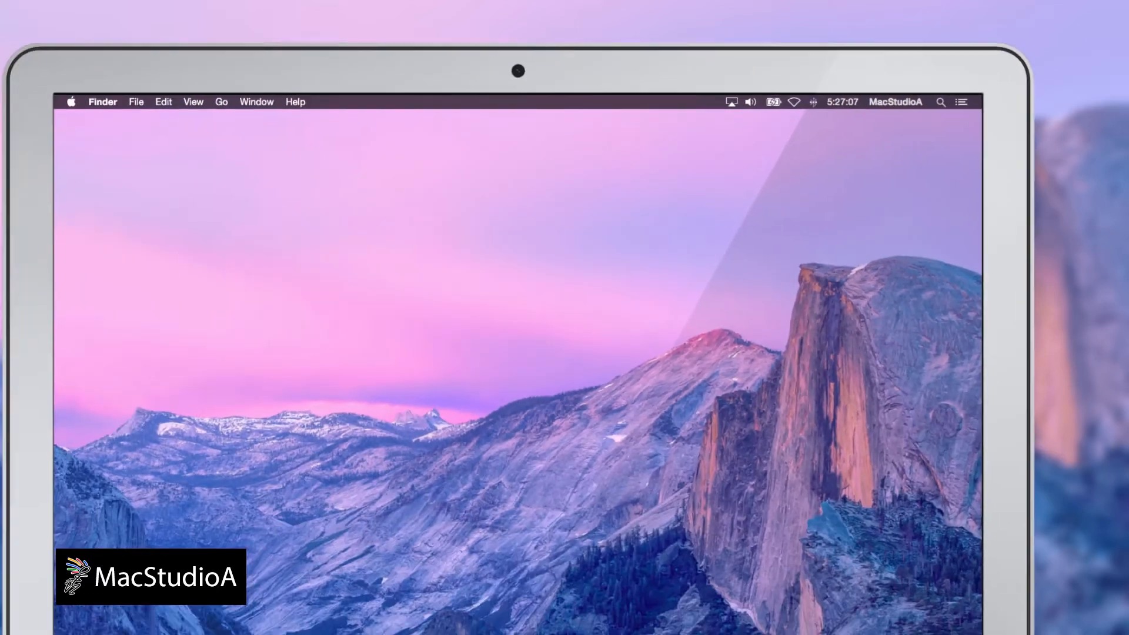
Launch Terminal from the Dock and focus its new bash window.
click(693, 582)
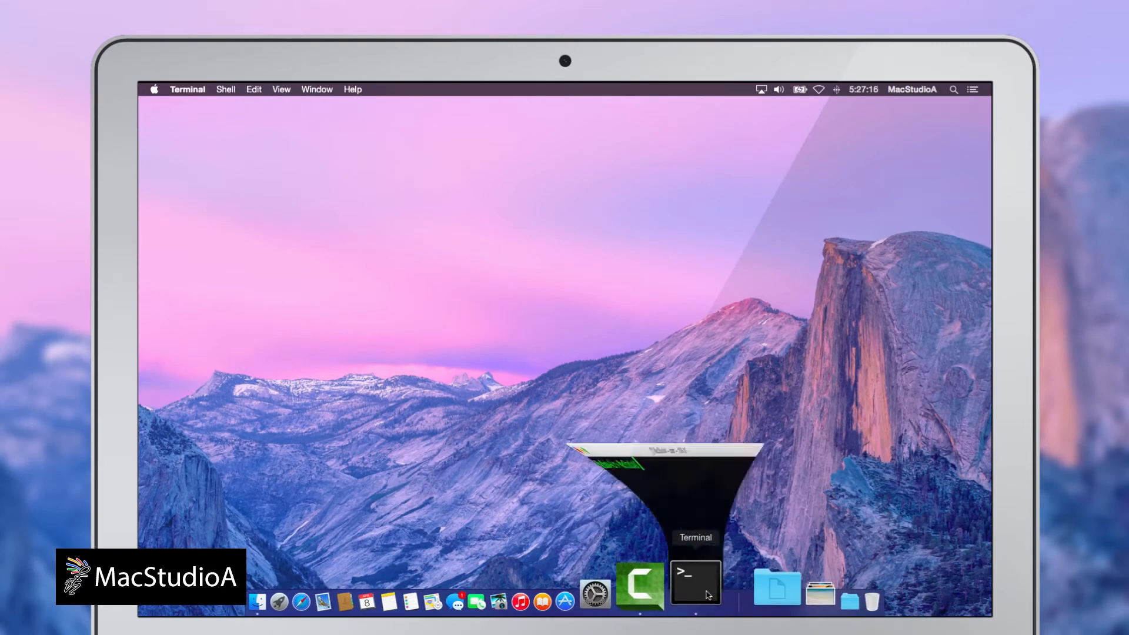
click(693, 580)
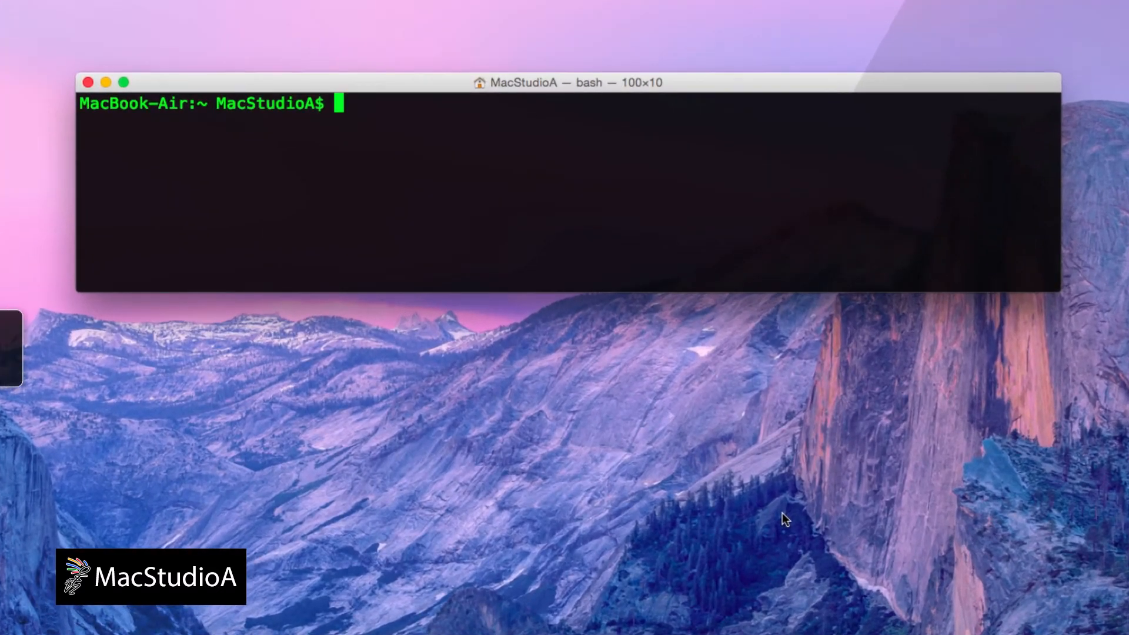
Run 'defaults write com.apple.notificationcenterui bannerTime 18' to set an 18-second banner time.
text(defaults write com.apple.no)
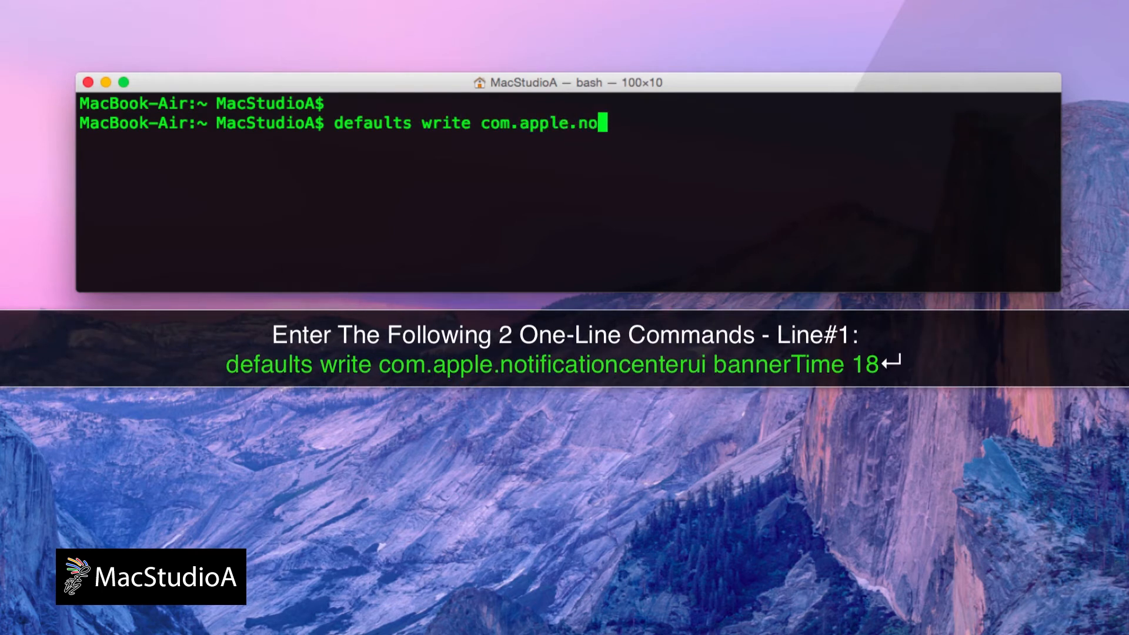
text(tificationcenterui bannerTime)
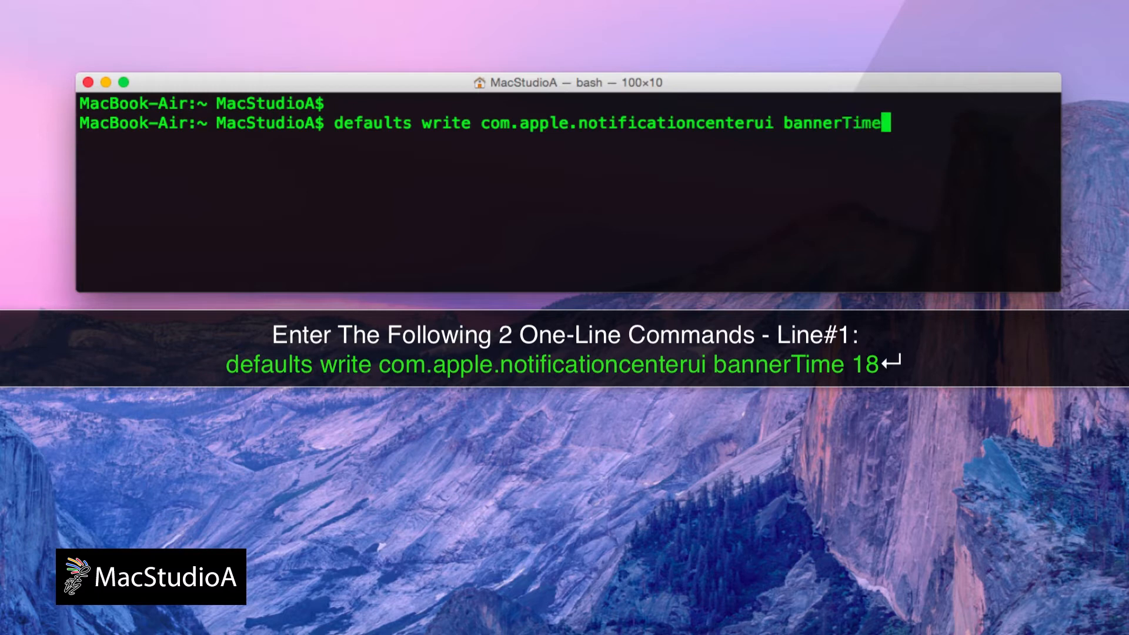
text(18)
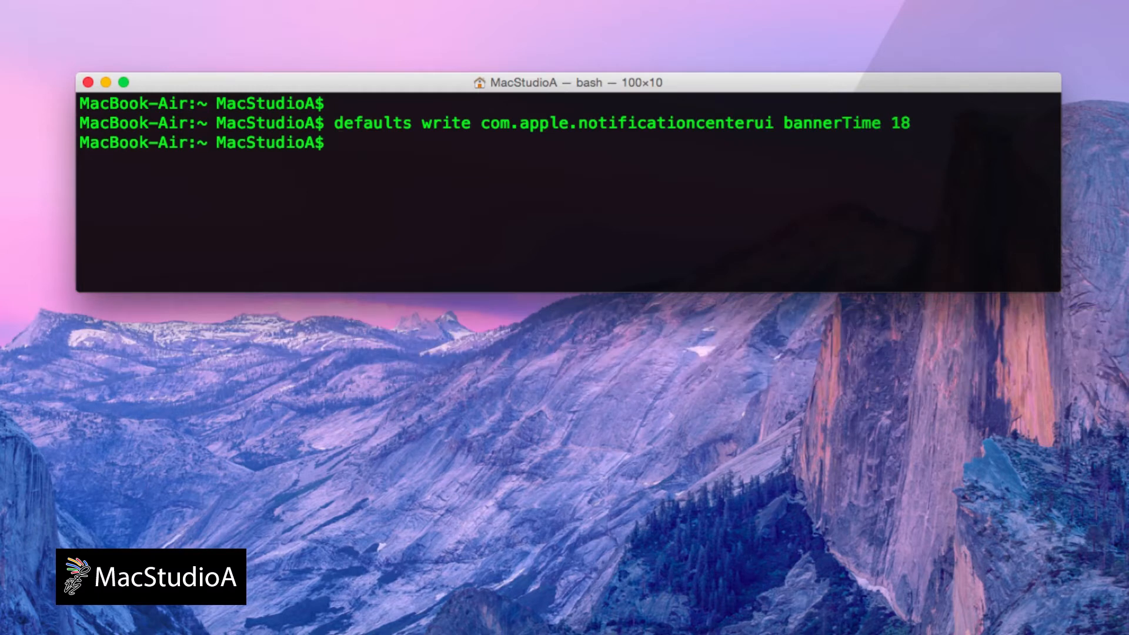
Run 'killall NotificationCenter' to apply the 18-second banner setting.
text(killall)
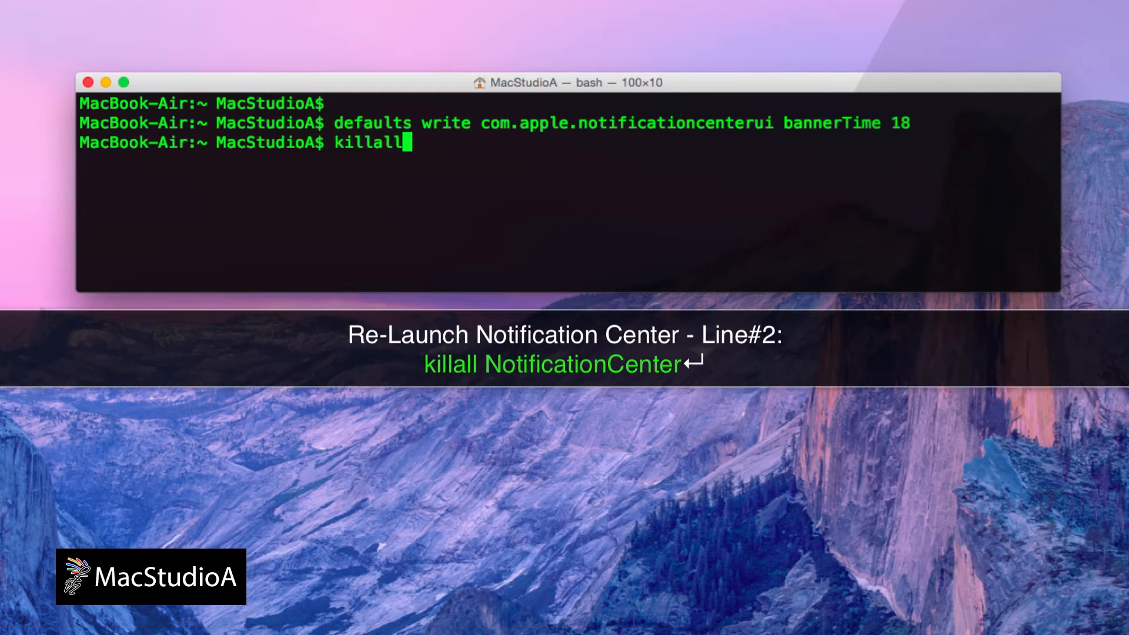
text(NotificationCenter)
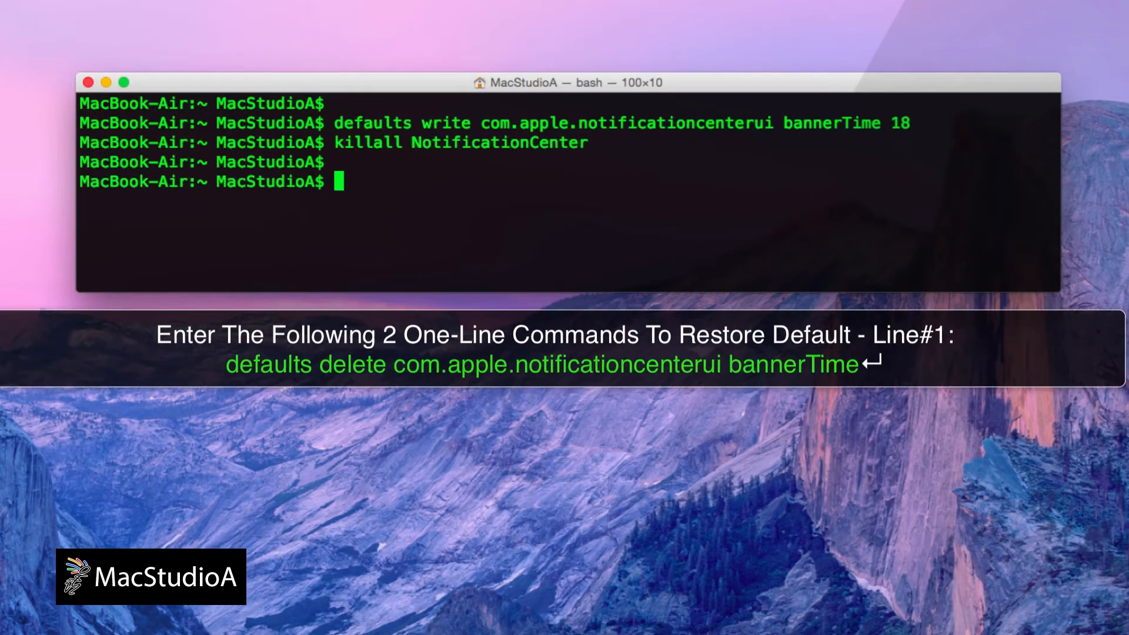
Run 'defaults delete com.apple.notificationcenterui bannerTime', then begin typing 'killall NotificationCenter'.
text(defaults delete com.app)
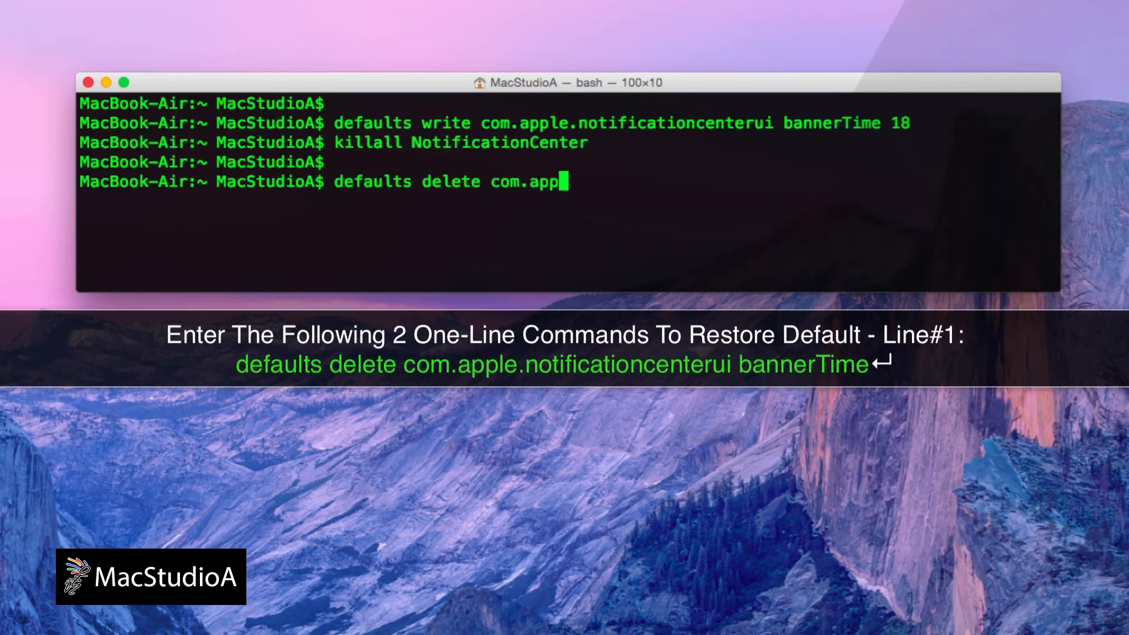
text(le.notificationcenterui bannerTime)
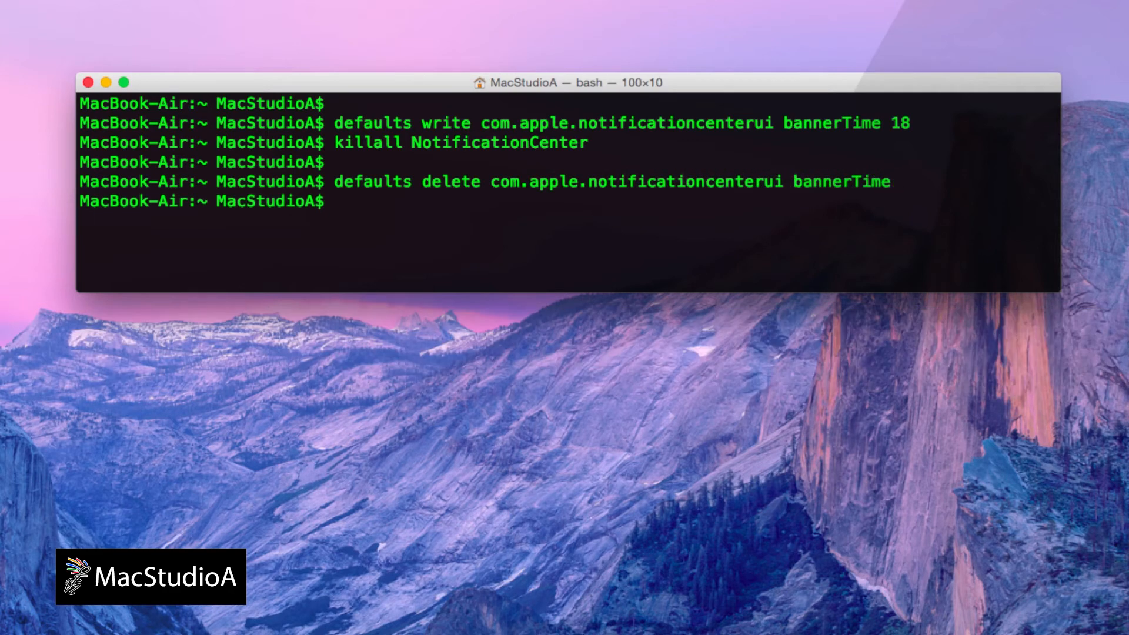
text(killall Notification)
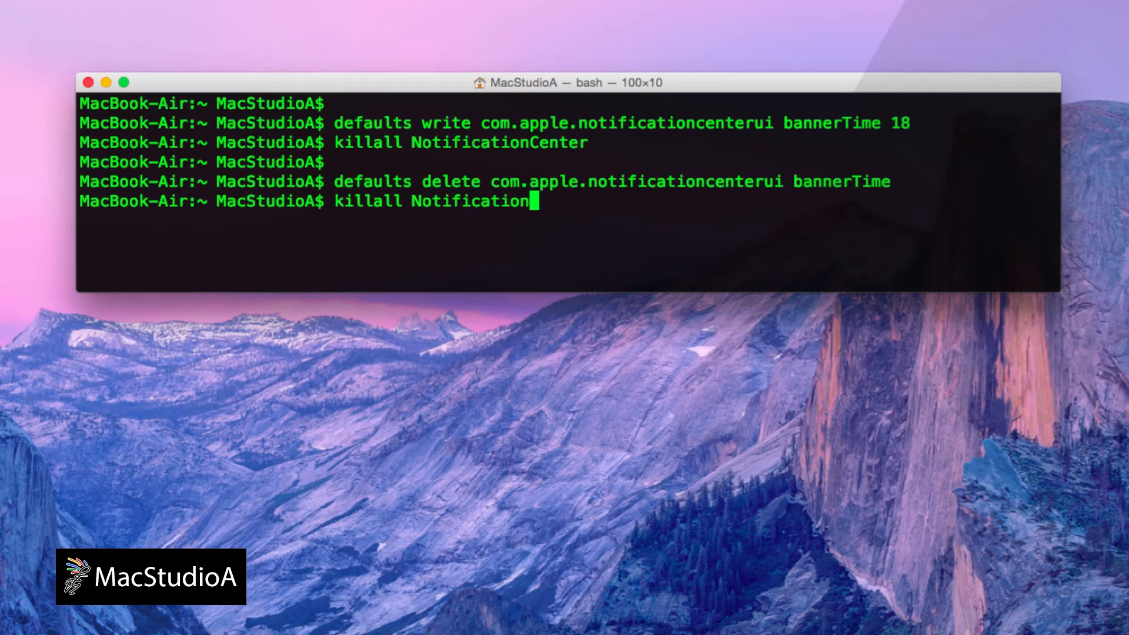